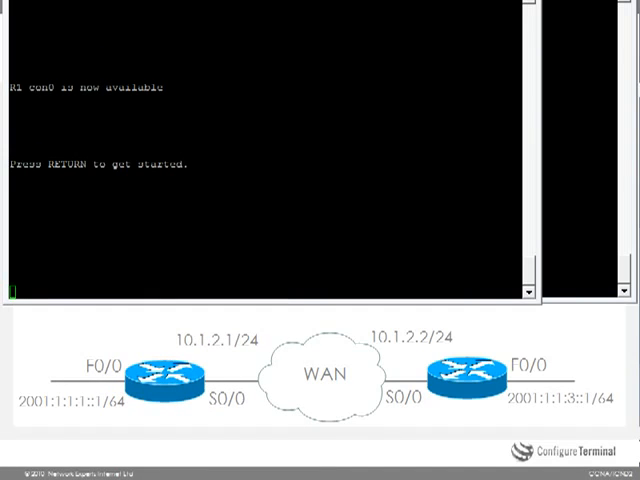
pyautogui.moveTo(256, 364)
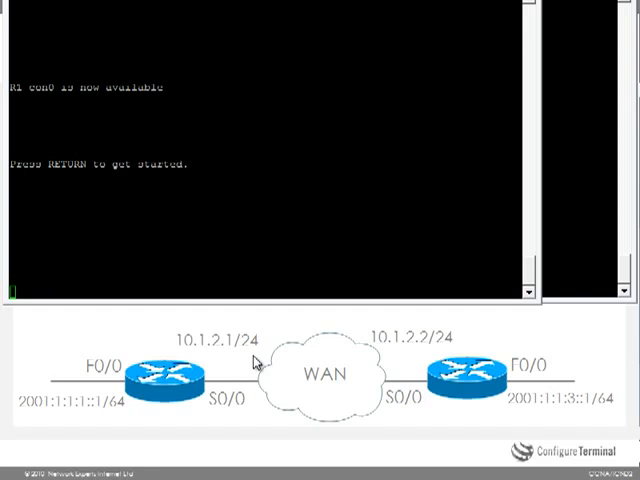
pyautogui.moveTo(233, 369)
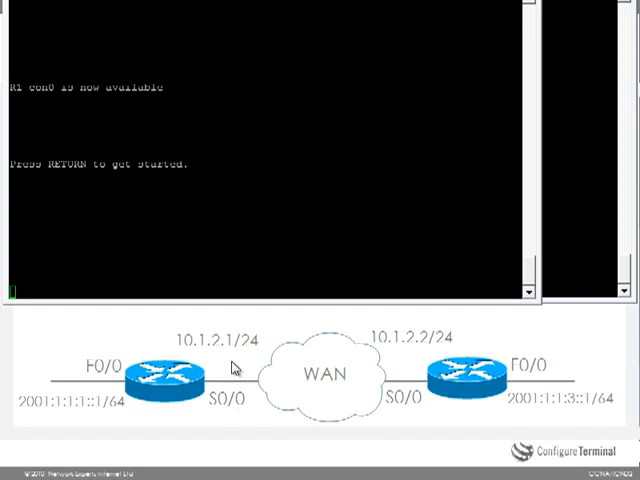
pyautogui.moveTo(348, 380)
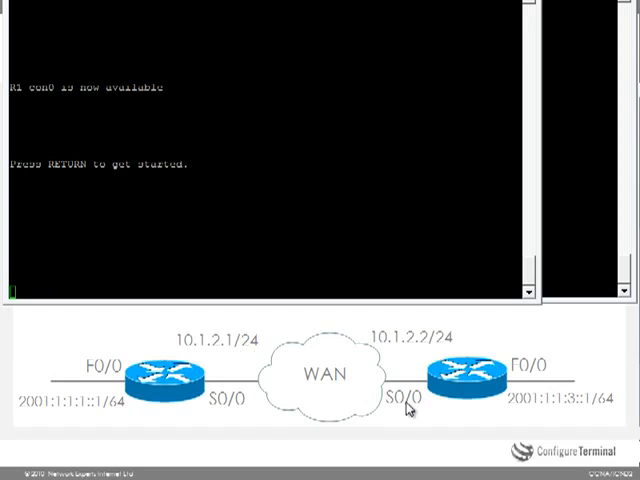
pyautogui.moveTo(405, 355)
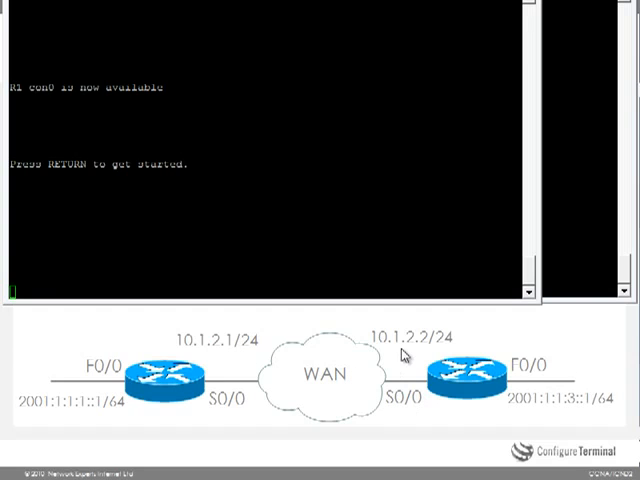
# Enter privileged EXEC mode on R1 with 'enable'.
pyautogui.write('en')
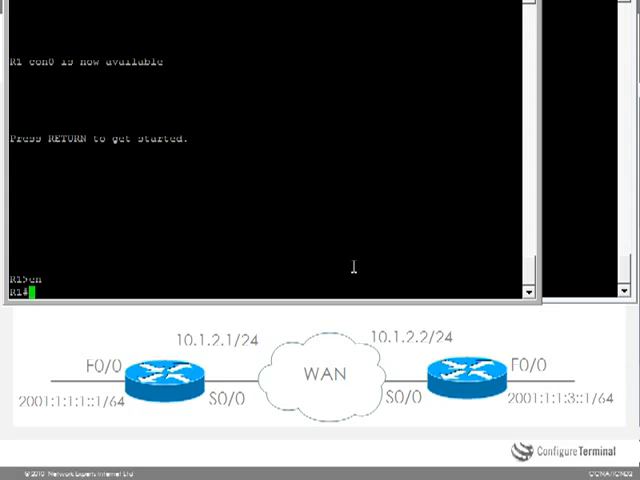
# Remove the IPv6 address from R1's Serial0/0 and verify its running configuration.
pyautogui.write('run int s0/0')
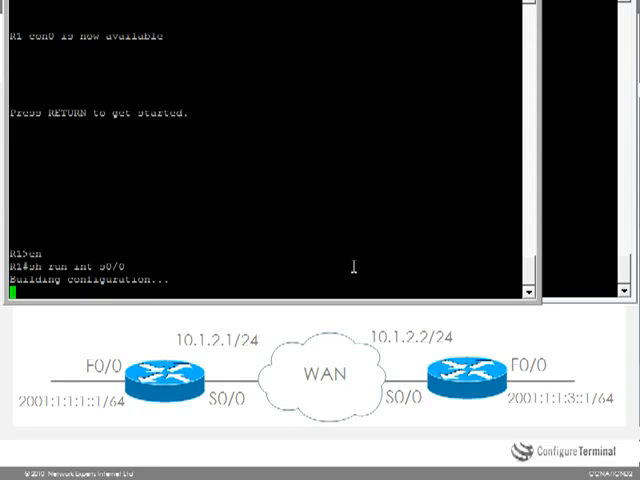
pyautogui.write('conf t')
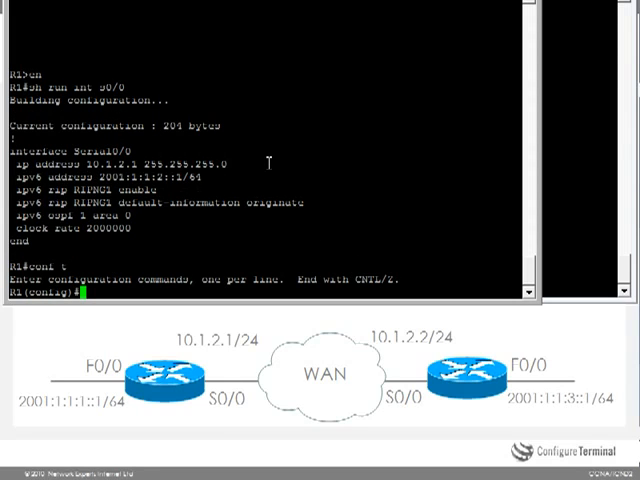
pyautogui.write('int s0/0')
pyautogui.write('do')
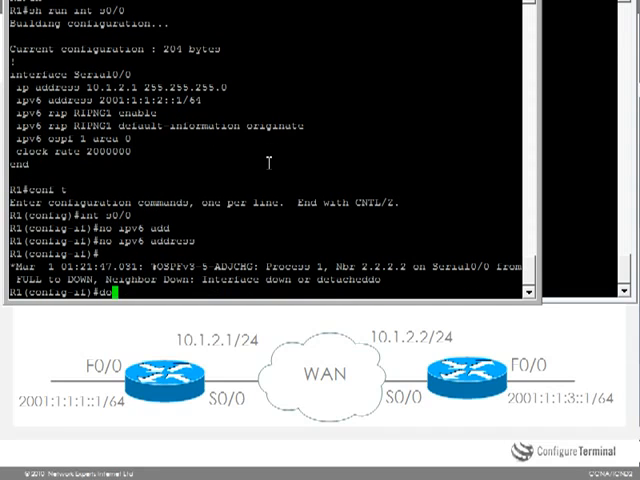
pyautogui.write('sh run int s')
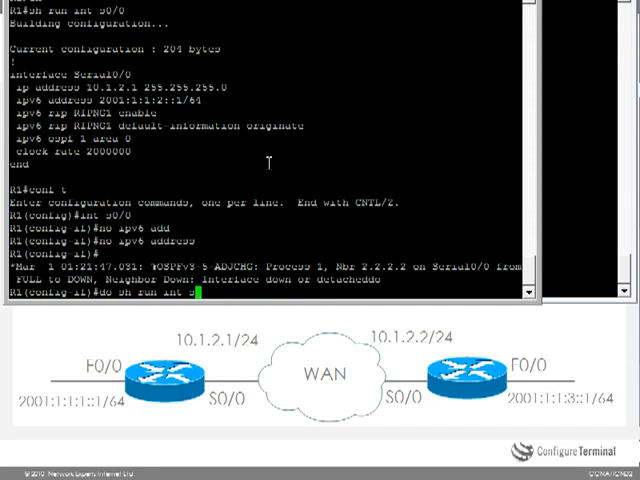
pyautogui.press('enter')
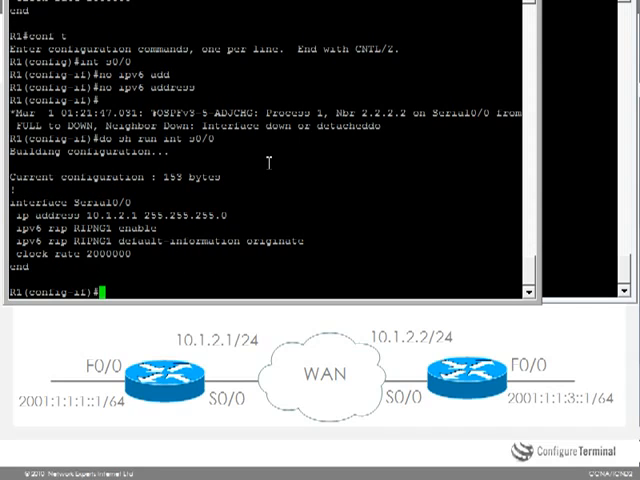
# Disable RIPng process RIPNG1 on R1's Serial0/0 and display the interface configuration.
pyautogui.write('no ipv6 rip RIPC')
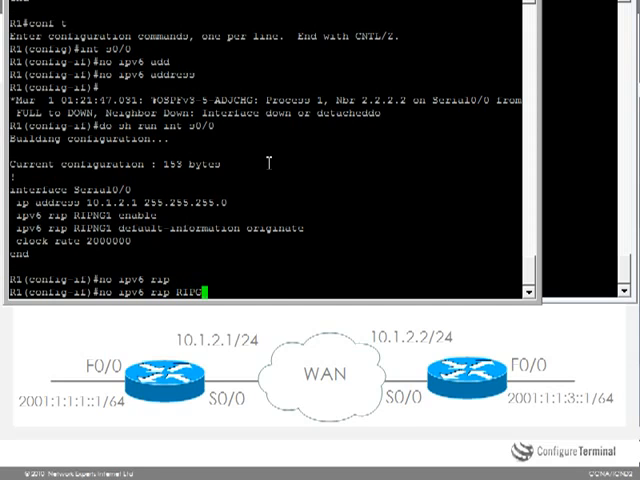
pyautogui.write('1')
pyautogui.write('no ipv6 rip RIPNG1 enable')
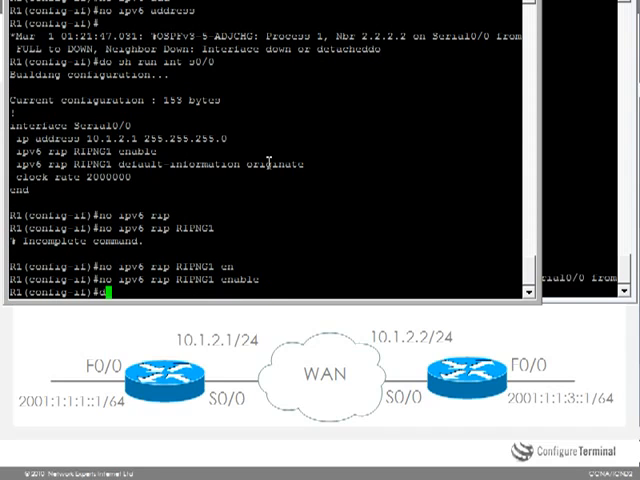
pyautogui.write('do sh run int')
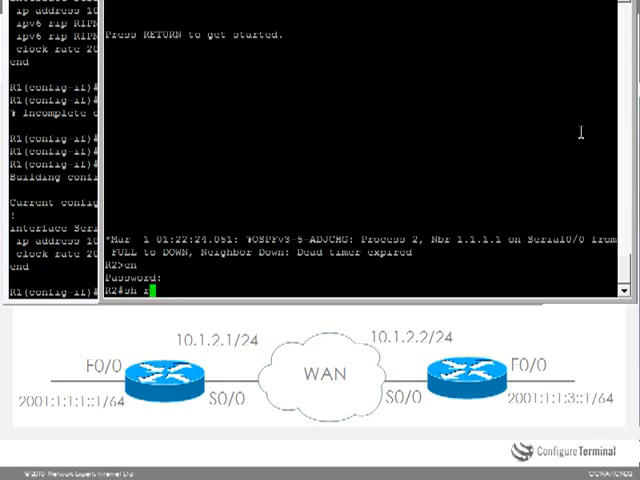
# Strip R2's Serial0/0 of its IPv6 address and RIPNG2, then display its configuration.
pyautogui.write('h run int s0/0')
pyautogui.write('conf t')
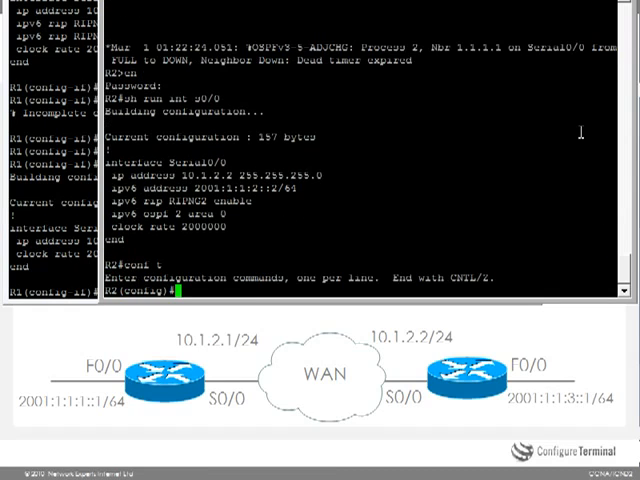
pyautogui.write('int s0/0')
pyautogui.write('no ipv6 ri')
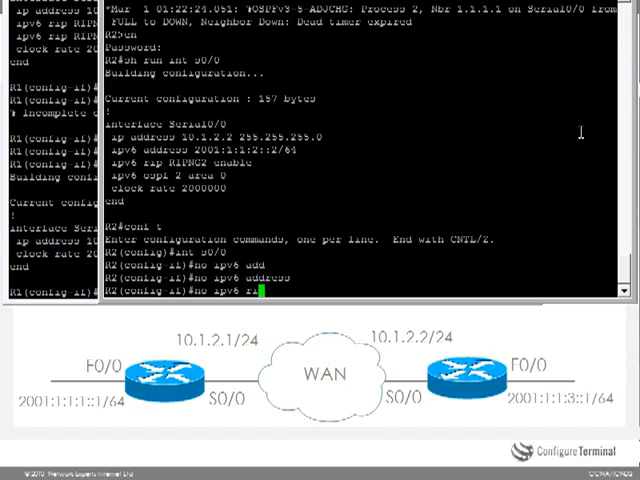
pyautogui.write('RIPNG2 enable')
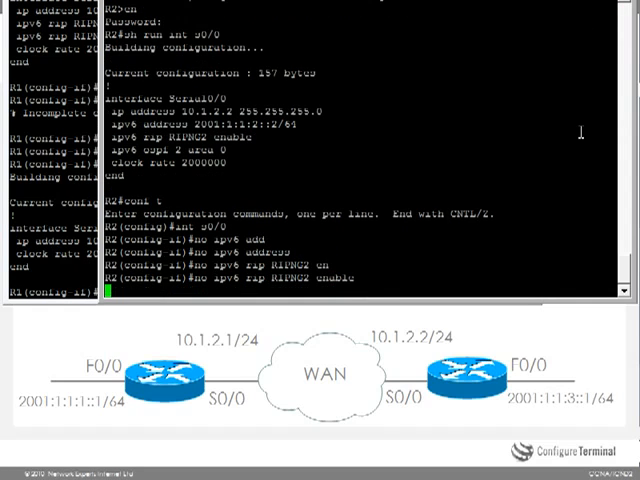
pyautogui.write('do')
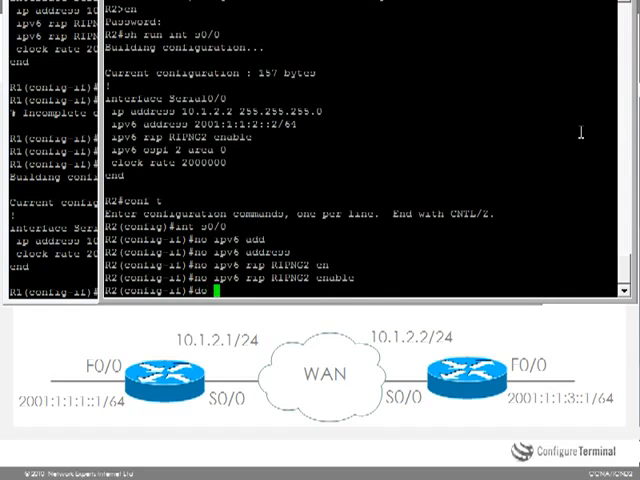
pyautogui.write('sh run int s0/0')
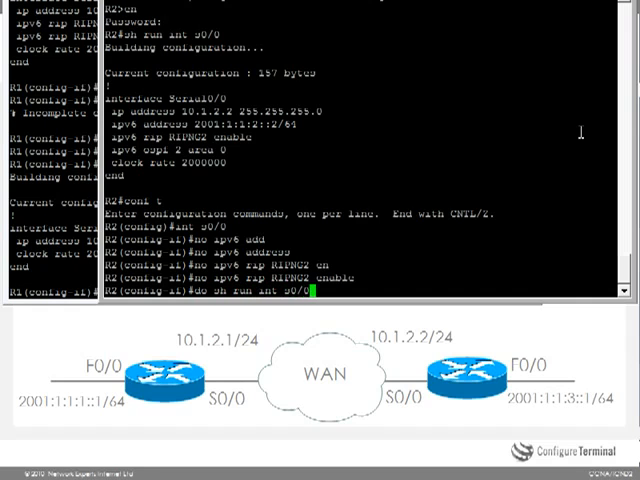
pyautogui.press('enter')
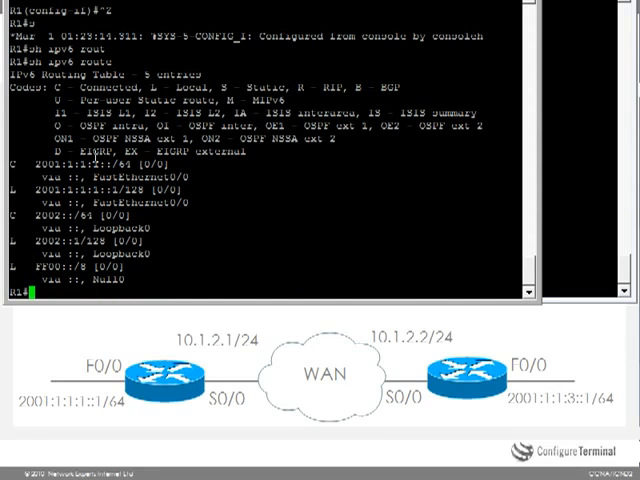
# Ping R2's LAN address 2001:1:1:3::1 from R1, getting 0 percent success.
pyautogui.write('ping 2001')
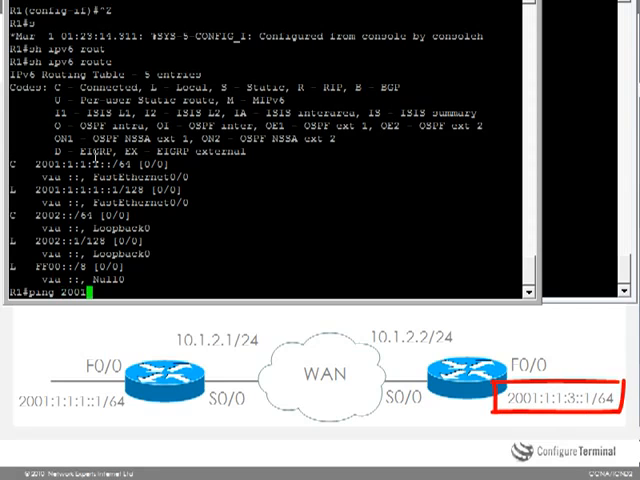
pyautogui.write('1:1:3::1')
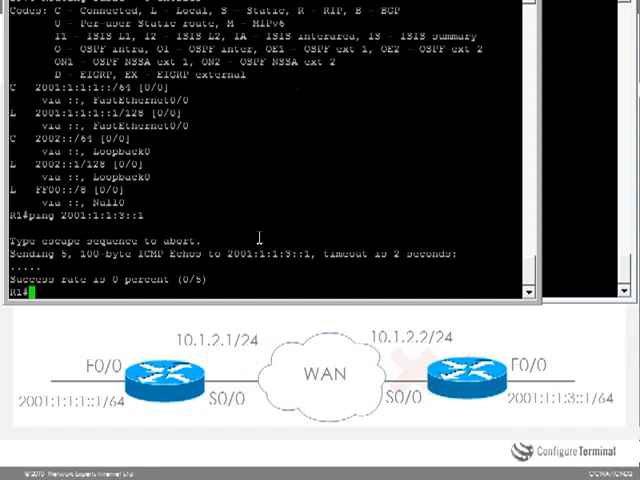
# Review f0/0 and s0/0 running configs on R1 and R2, confirming IPv6 only on LANs.
pyautogui.write('h run int')
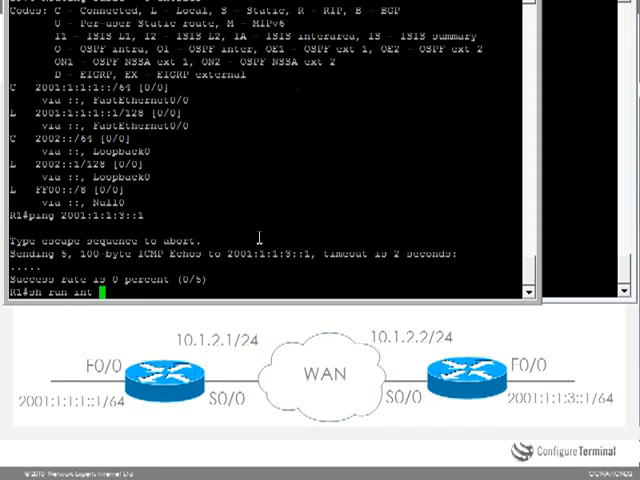
pyautogui.write('10')
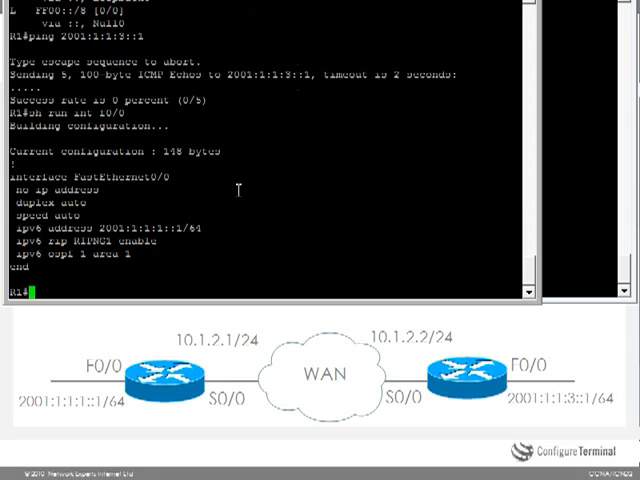
pyautogui.write('sh run int s0/0')
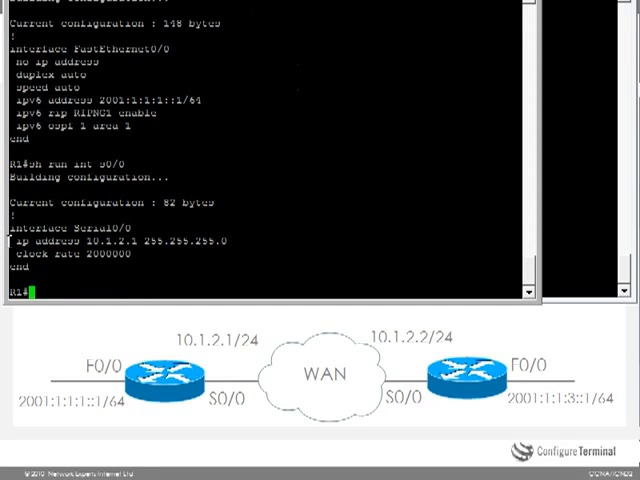
pyautogui.moveTo(10, 242); pyautogui.dragTo(230, 262)
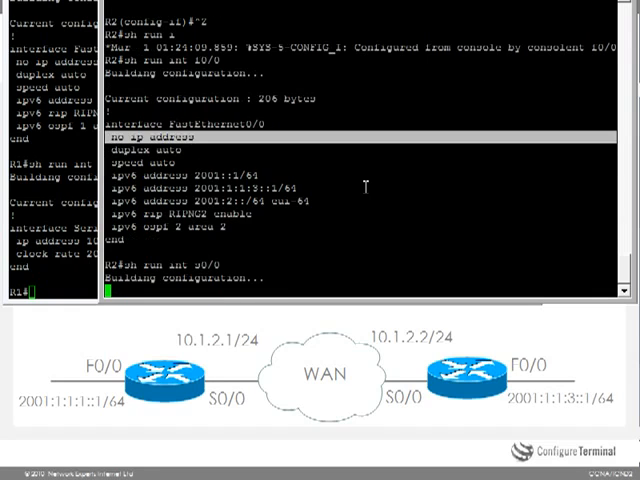
pyautogui.scroll(-3)
pyautogui.write('conf t')
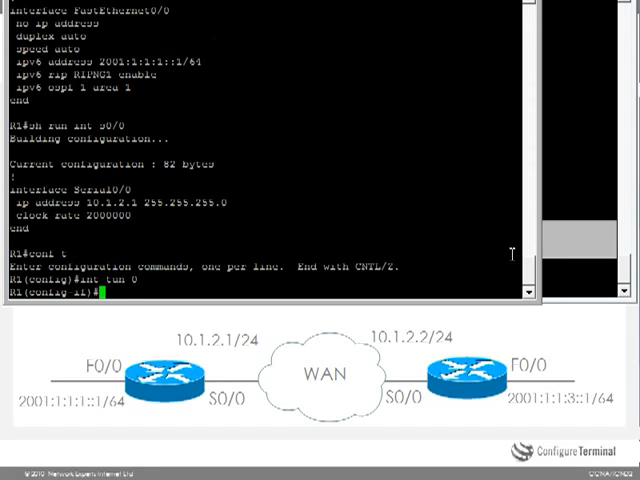
# Configure R1's Tunnel0 with 2003::1/64, destination 10.1.2.2 and ipv6ip mode, then exit.
pyautogui.write('ipv6 address 2003:')
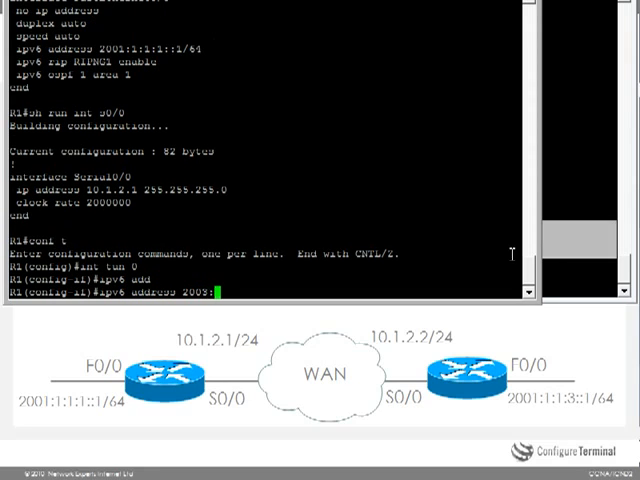
pyautogui.write('1/6')
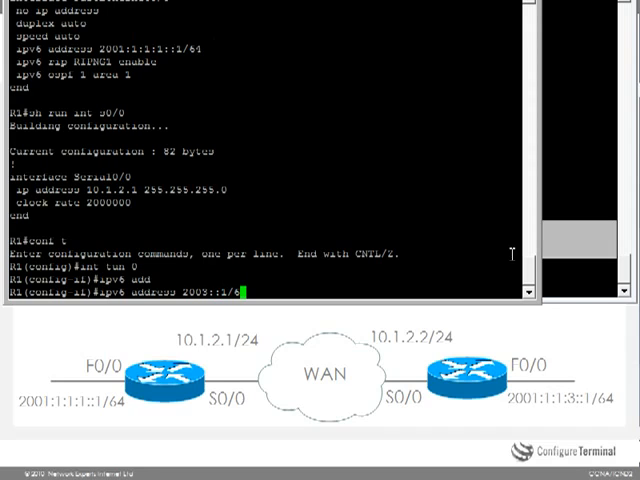
pyautogui.write('tunnel')
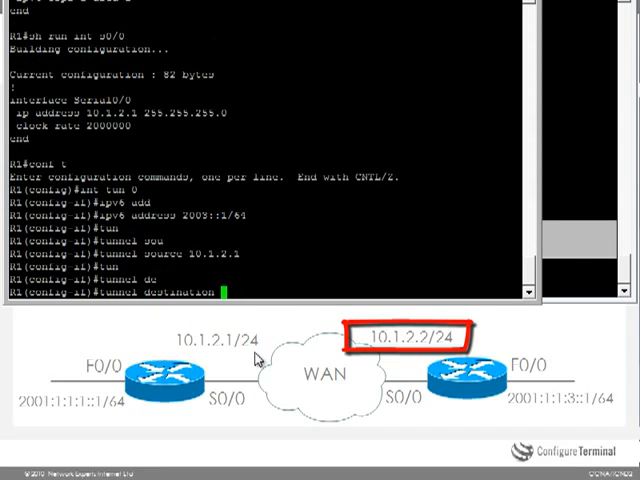
pyautogui.write('10.1.2.2')
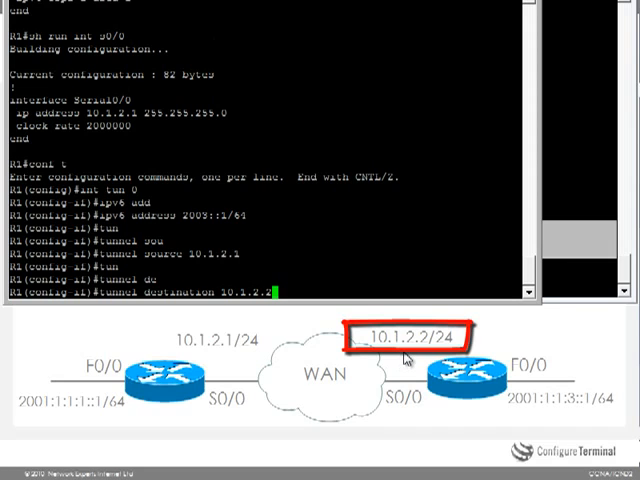
pyautogui.press('Enter')
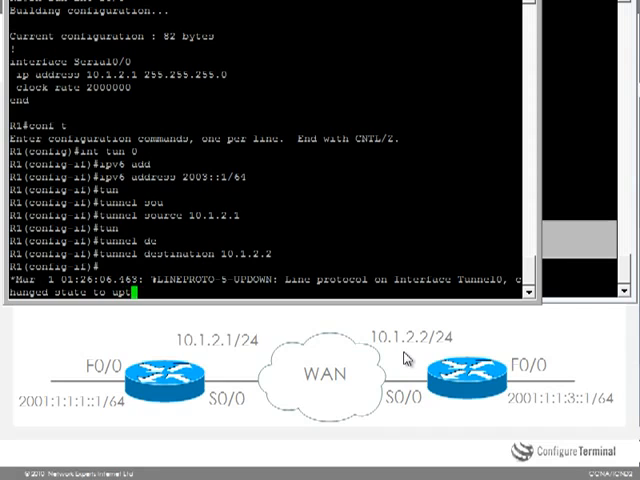
pyautogui.write('tunnel mode')
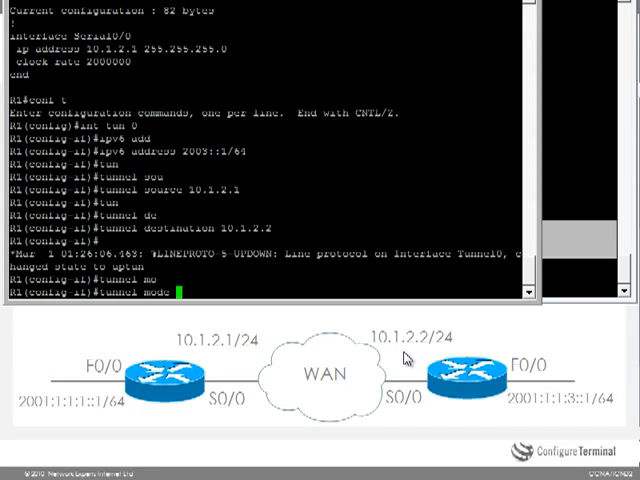
pyautogui.write('ipv6ip')
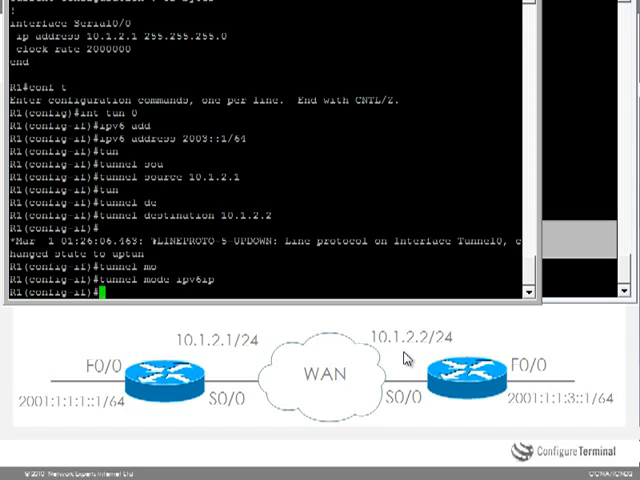
pyautogui.write('exit')
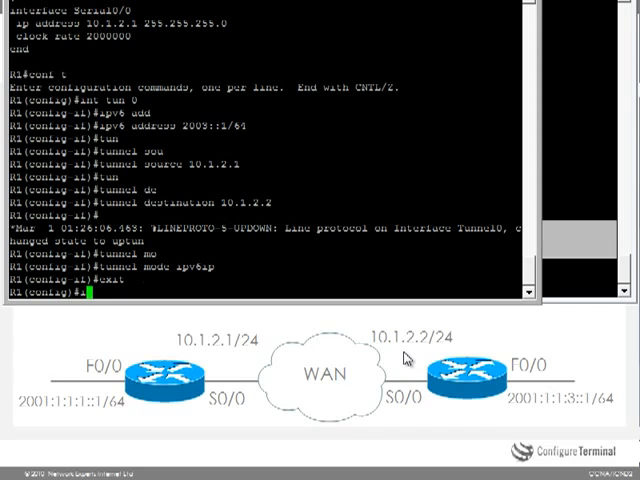
# Add a static IPv6 route on R1 to 2001:1:1:3::/64 via Tunnel0.
pyautogui.write('ipv6')
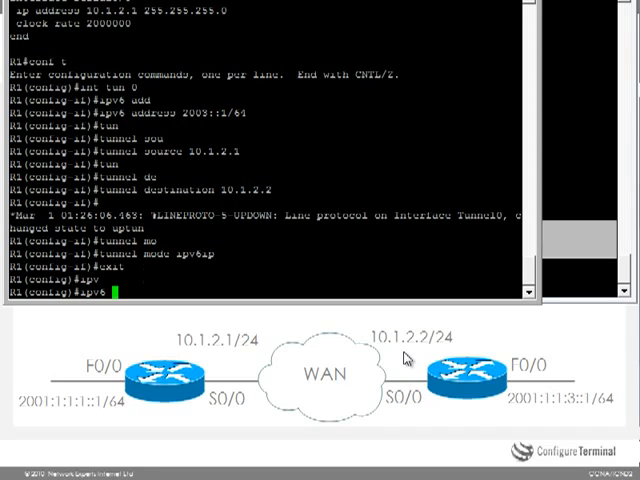
pyautogui.write('route 200')
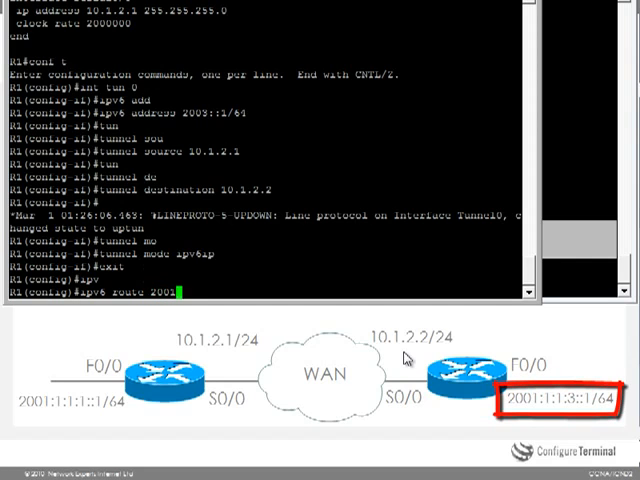
pyautogui.write('1:1:3::')
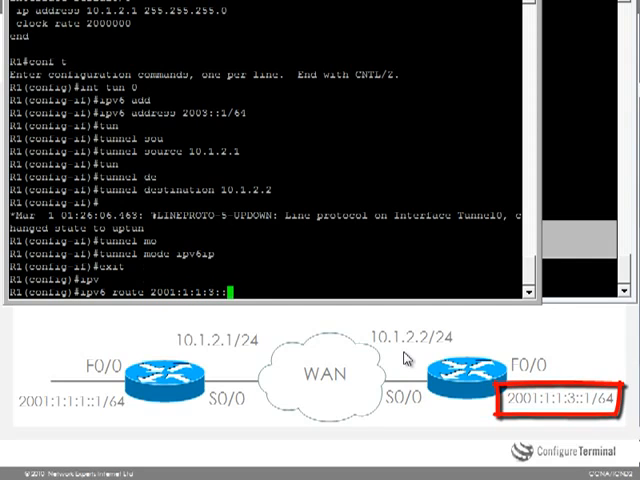
pyautogui.write('/64')
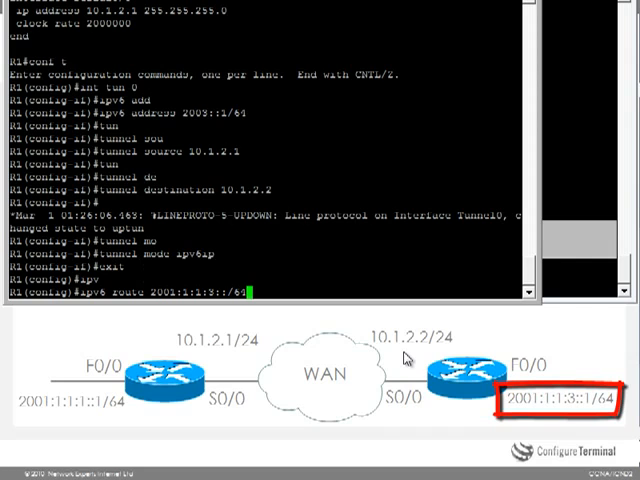
pyautogui.moveTo(545, 400)
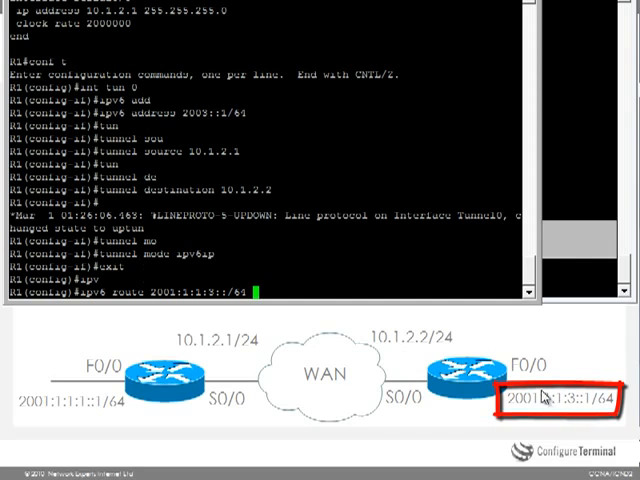
pyautogui.write('tun')
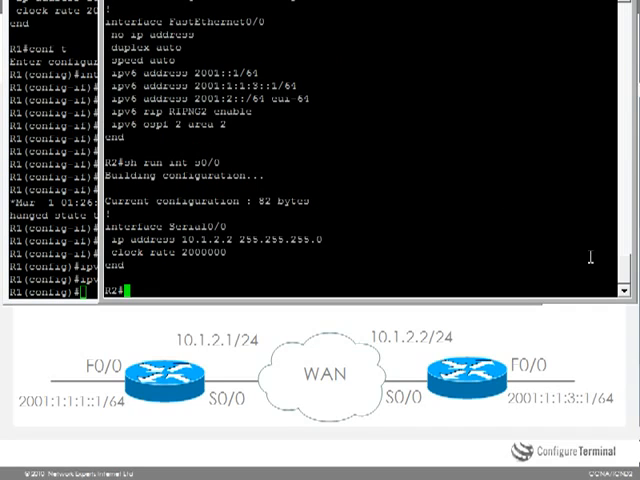
# Create R2's Tunnel0 with 2003::2/64, source 10.1.2.2, destination 10.1.2.1 and ipv6ip mode.
pyautogui.write('conf t')
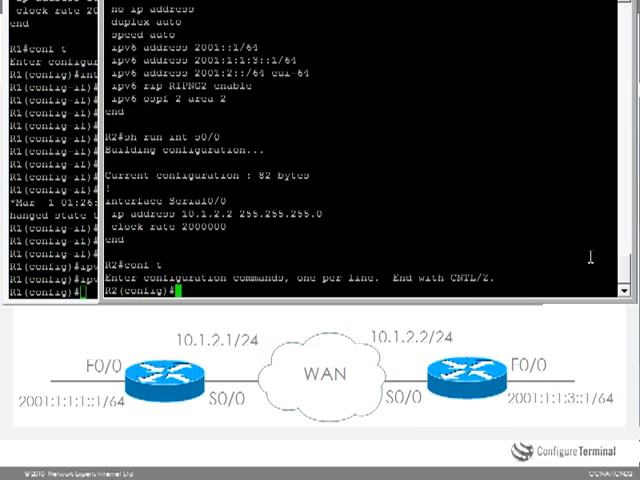
pyautogui.write('int tun 0')
pyautogui.write('ipv6 address 2003')
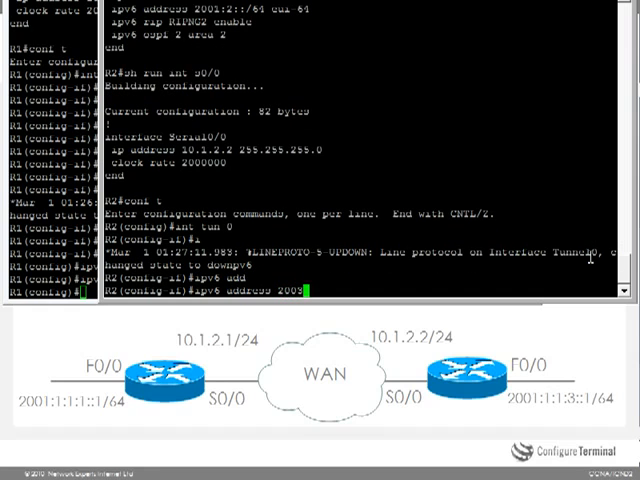
pyautogui.write(':2/64')
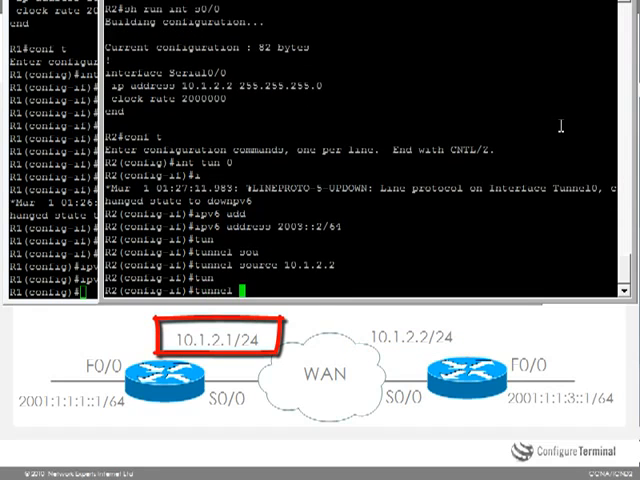
pyautogui.write('tunnel destination 10.1.2.1')
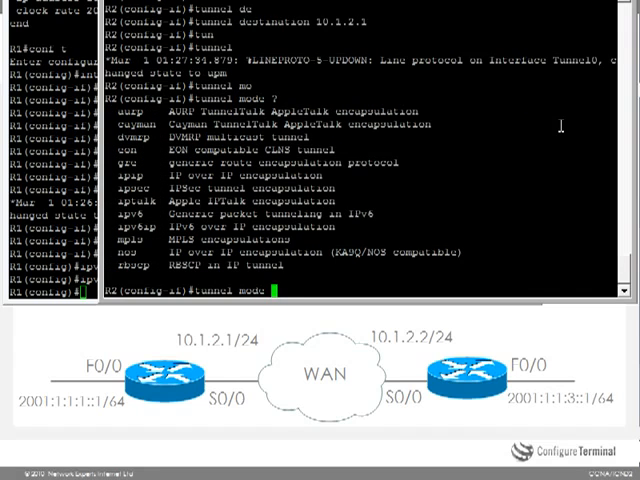
pyautogui.write('ipv6ip')
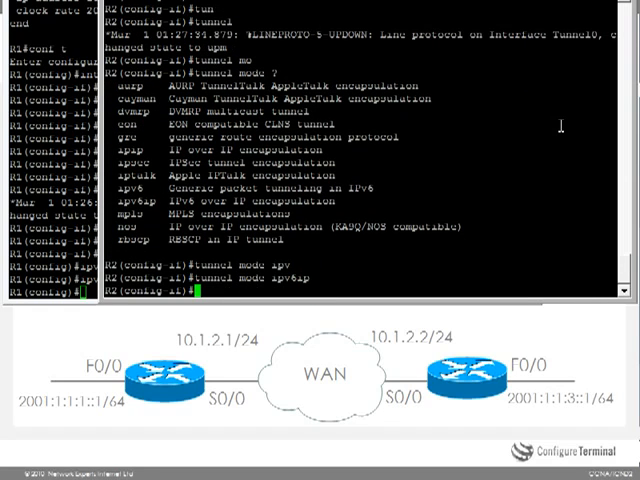
pyautogui.write('exit')
pyautogui.write('ipv6 route')
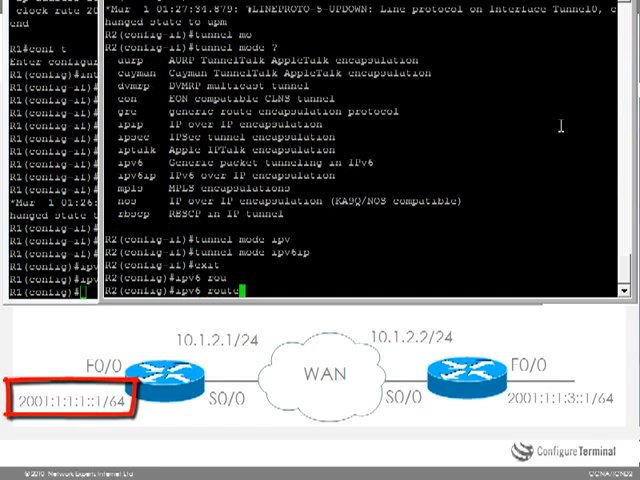
# On R2, enter 'ipv6 route 2001:1:1:1::/64 tun 0' to reach R1's LAN.
pyautogui.write('2001')
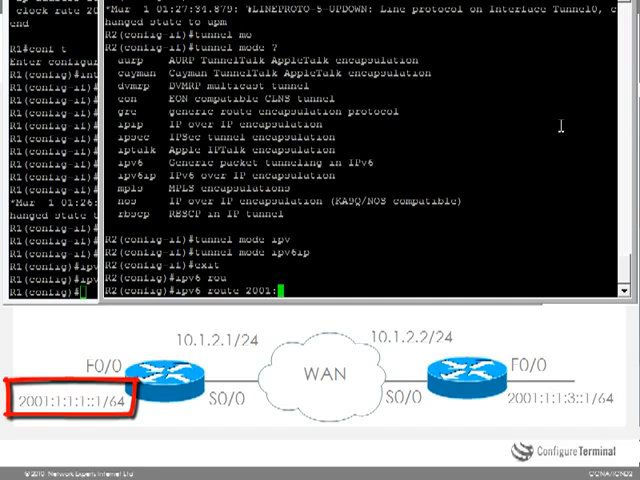
pyautogui.write(':1:1::')
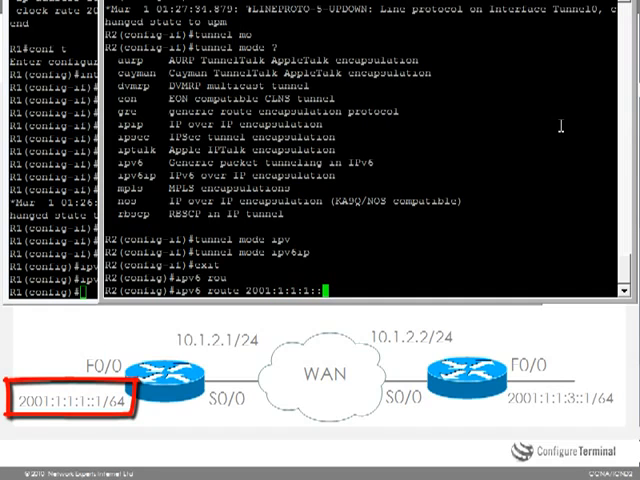
pyautogui.write('/64')
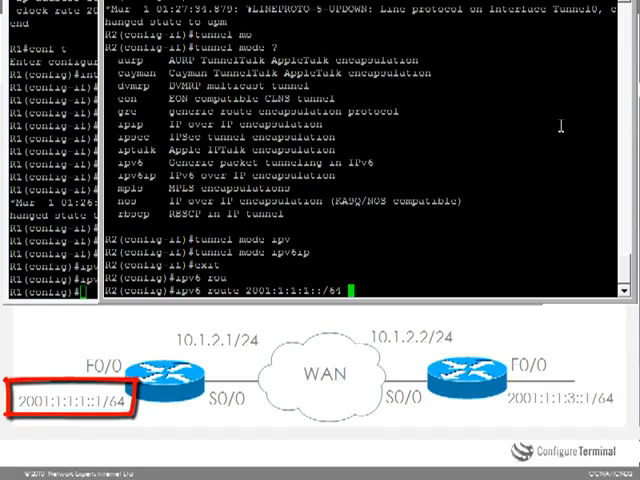
pyautogui.write('tun 0')
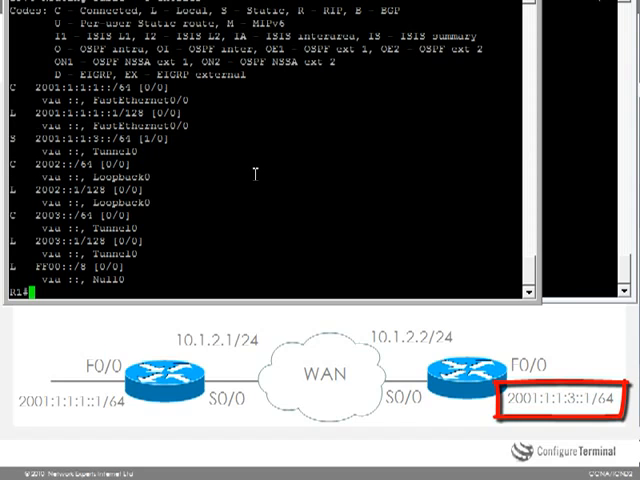
# Ping 2001:1:1:3::1 from R1, then start a traceroute to it.
pyautogui.write('ping 2001:1:1:3:')
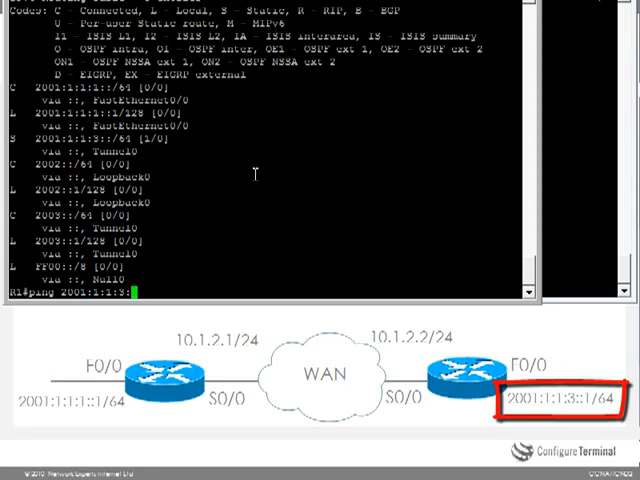
pyautogui.press('enter')
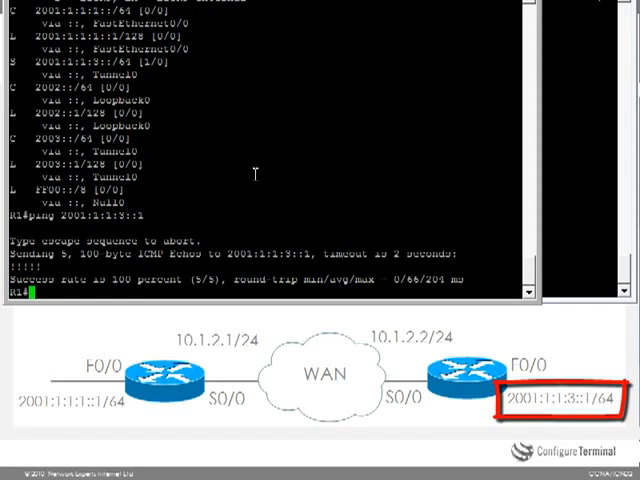
pyautogui.write('traceroute')
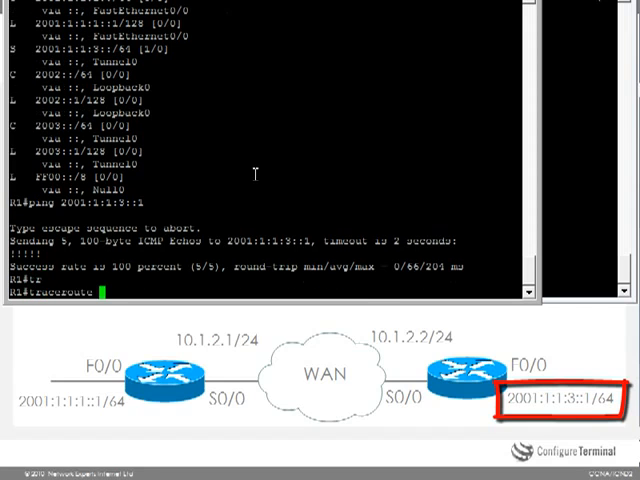
pyautogui.write('2001:1:1:3::1')
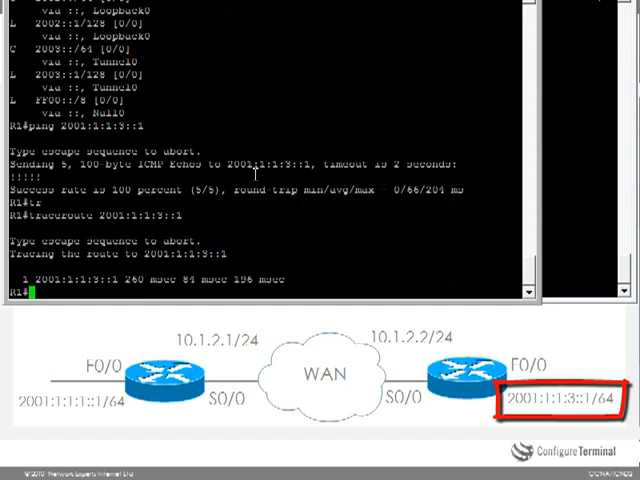
# Shut down R1's Tunnel0 to confirm pings fail, then re-enable it with no shut.
pyautogui.write('conf t')
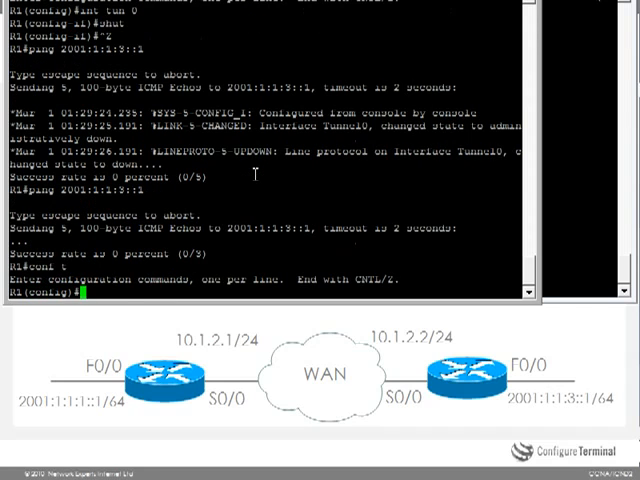
pyautogui.write('no shut')
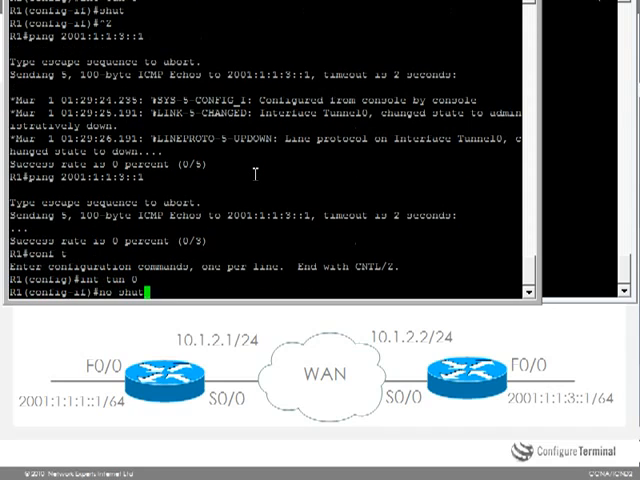